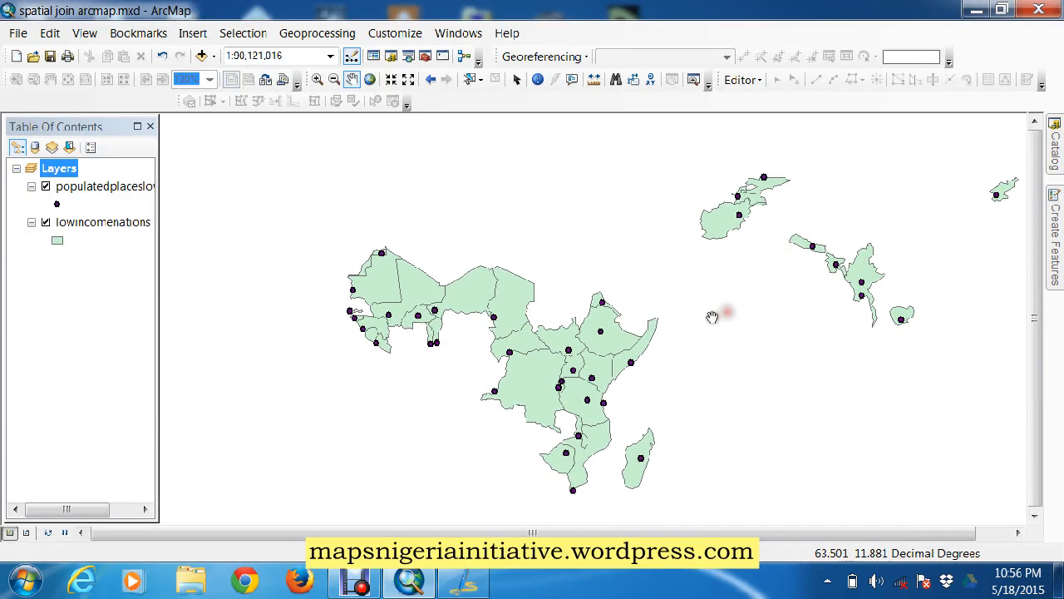
pyautogui.moveTo(301, 223)
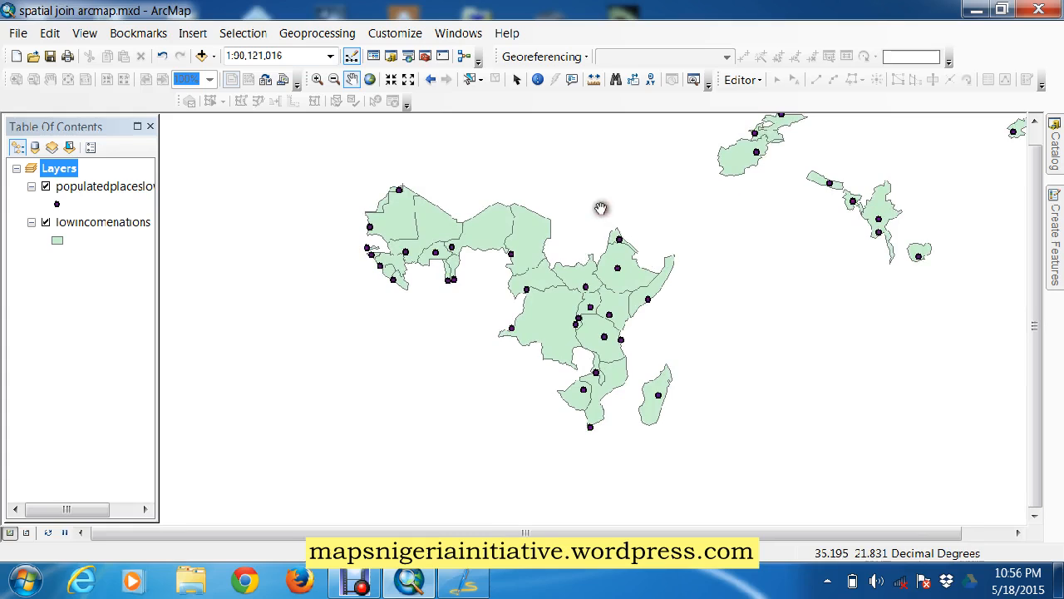
# Review the map, toggling the low-income nations polygons off and back on
pyautogui.moveTo(602, 206); pyautogui.dragTo(730, 311)
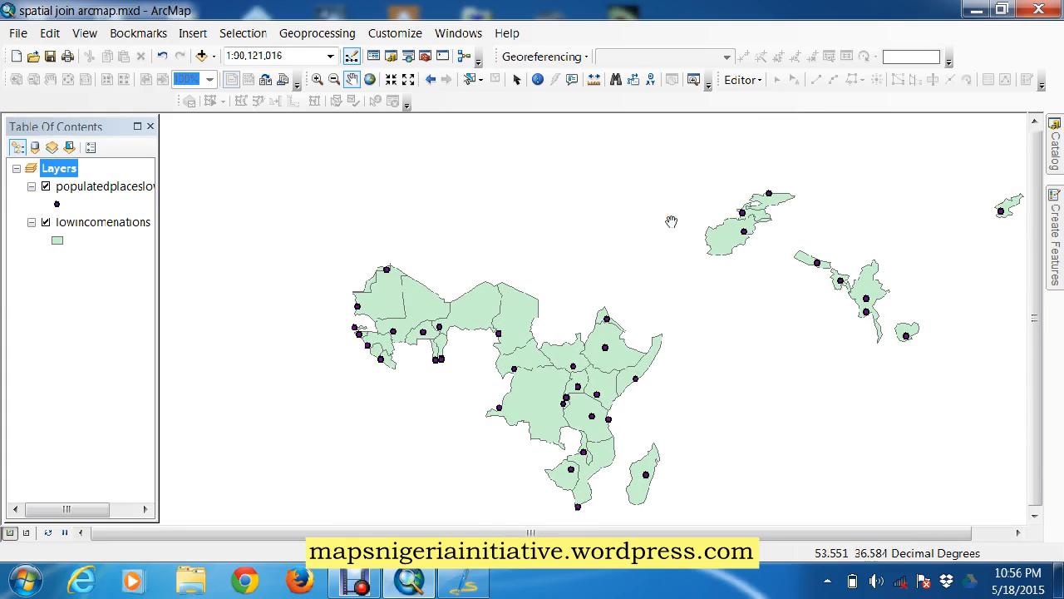
pyautogui.moveTo(106, 240)
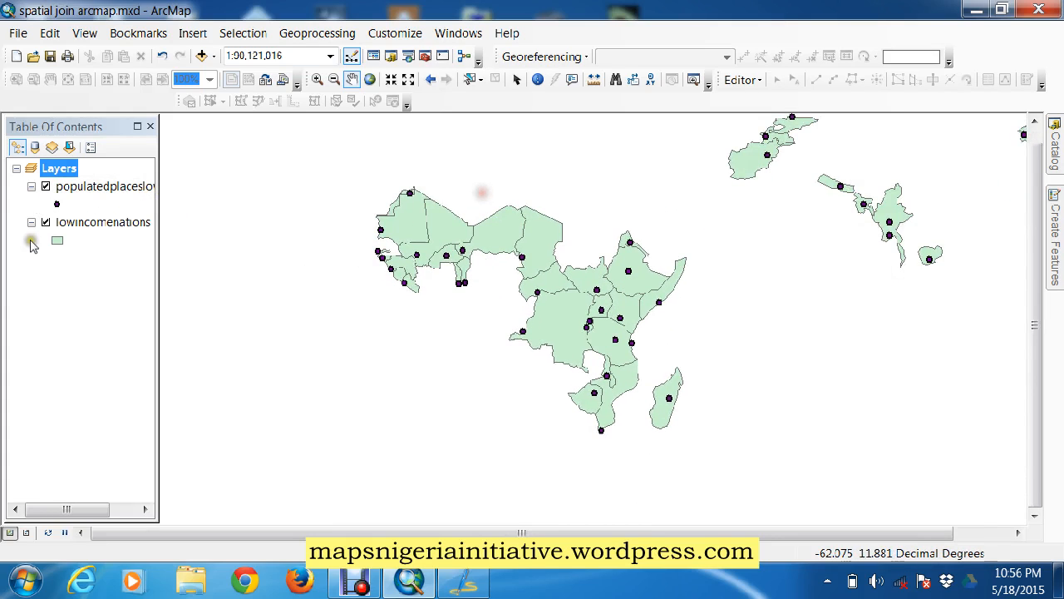
pyautogui.click(47, 221)
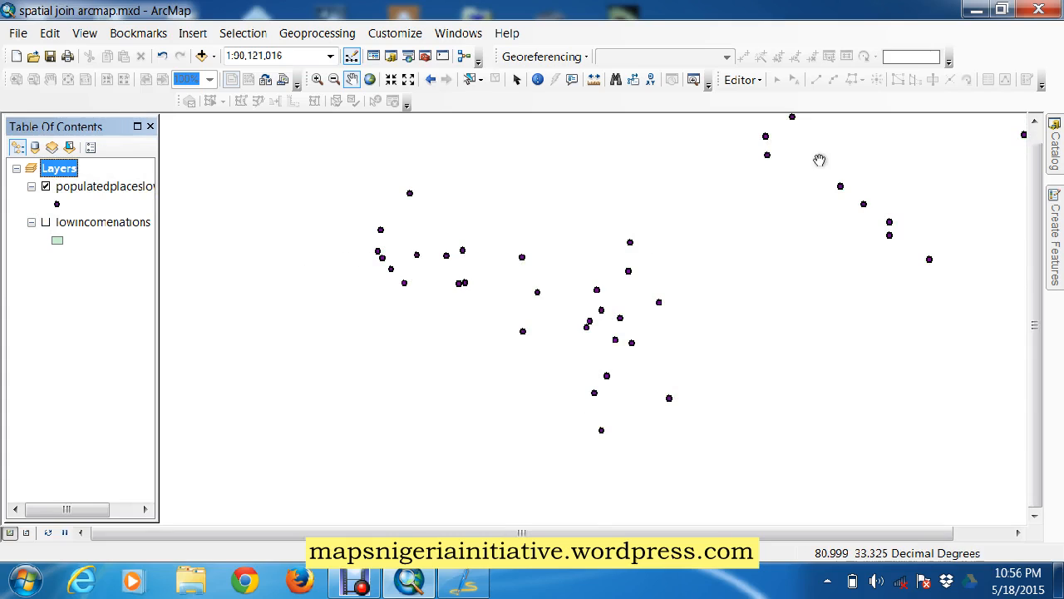
pyautogui.click(47, 223)
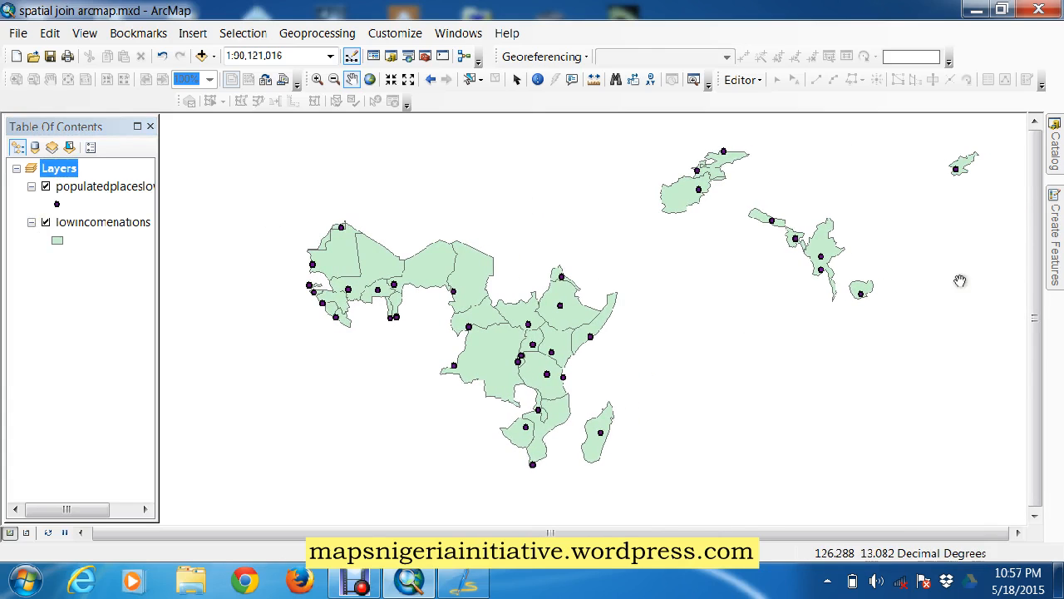
pyautogui.moveTo(474, 276)
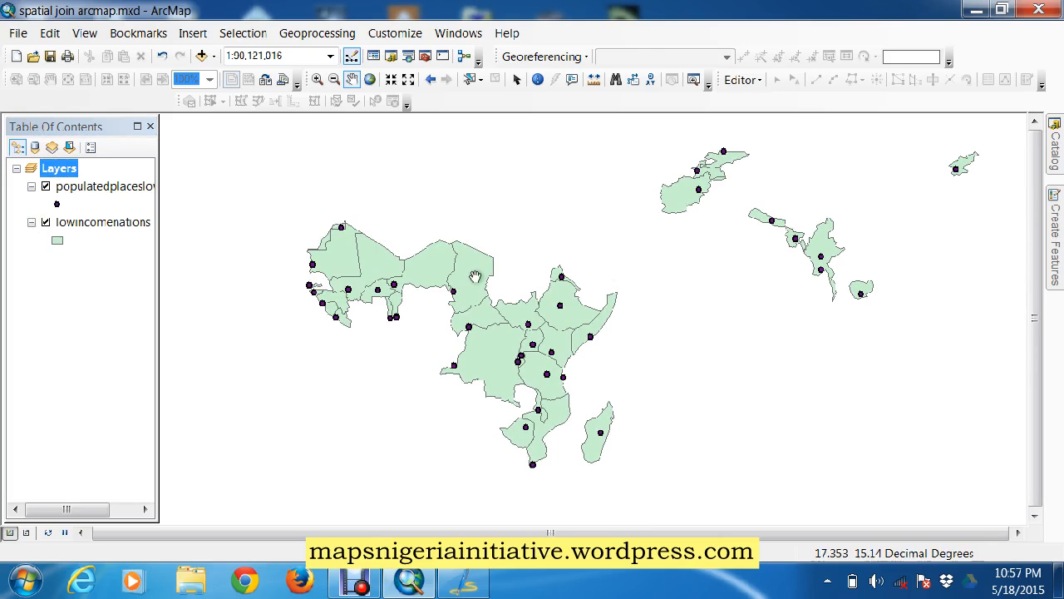
pyautogui.moveTo(512, 225)
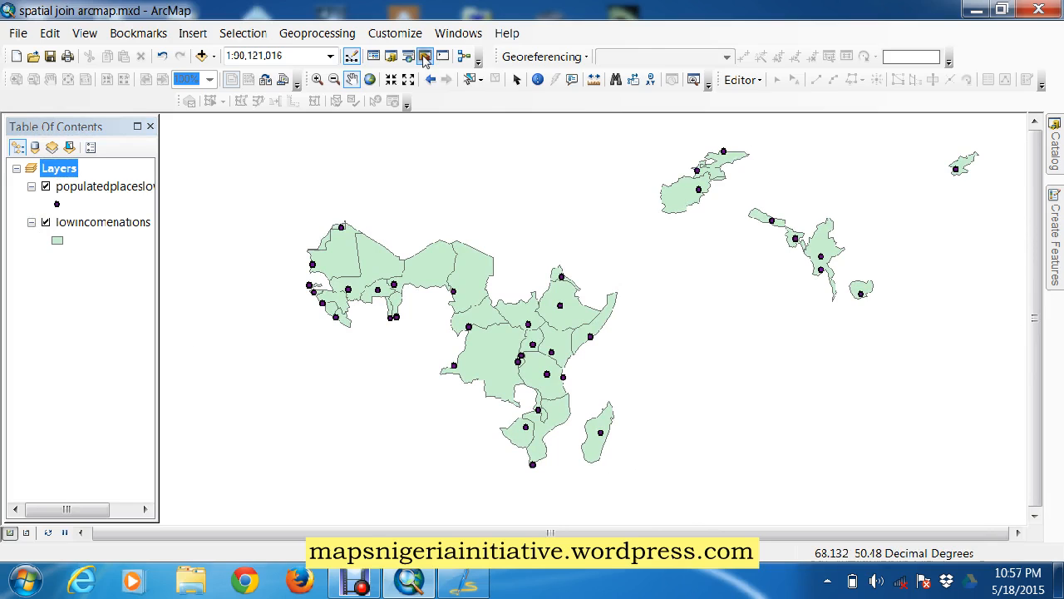
# Navigate ArcToolbox to Analysis Tools > Overlay to reach the Spatial Join tool
pyautogui.click(426, 56)
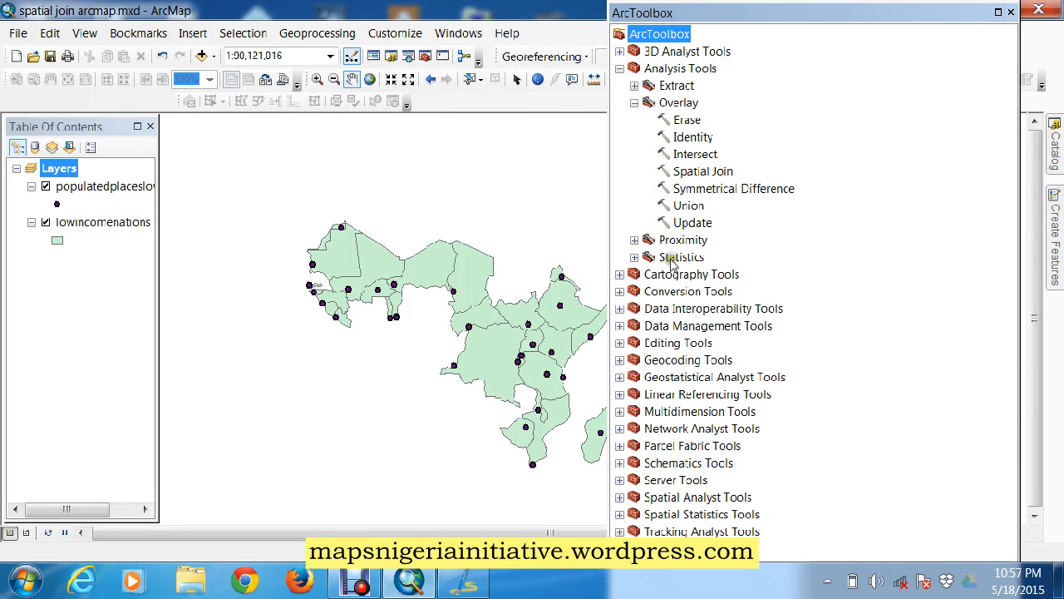
pyautogui.click(620, 68)
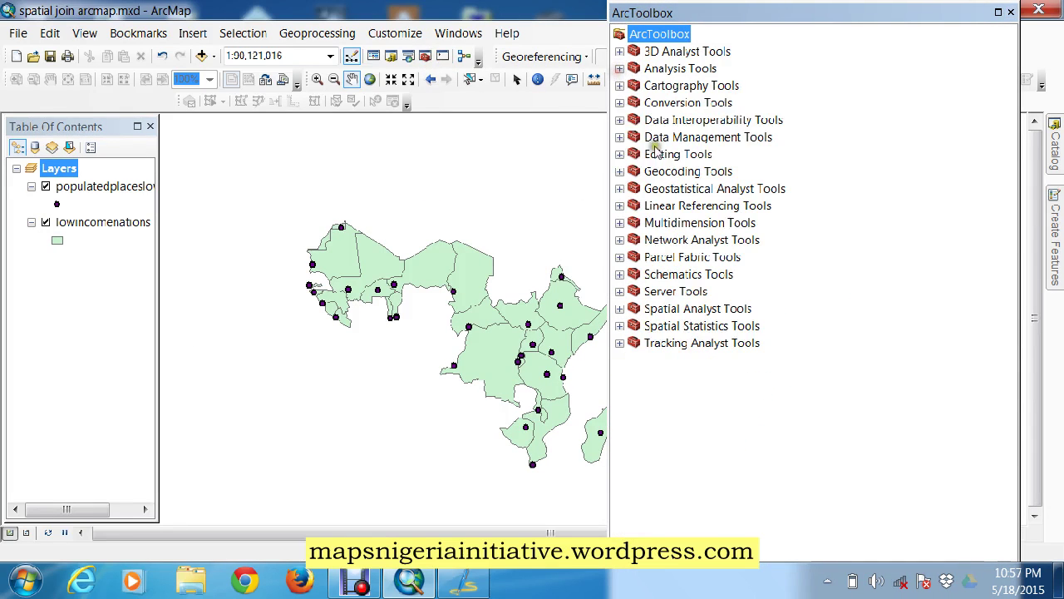
pyautogui.click(620, 69)
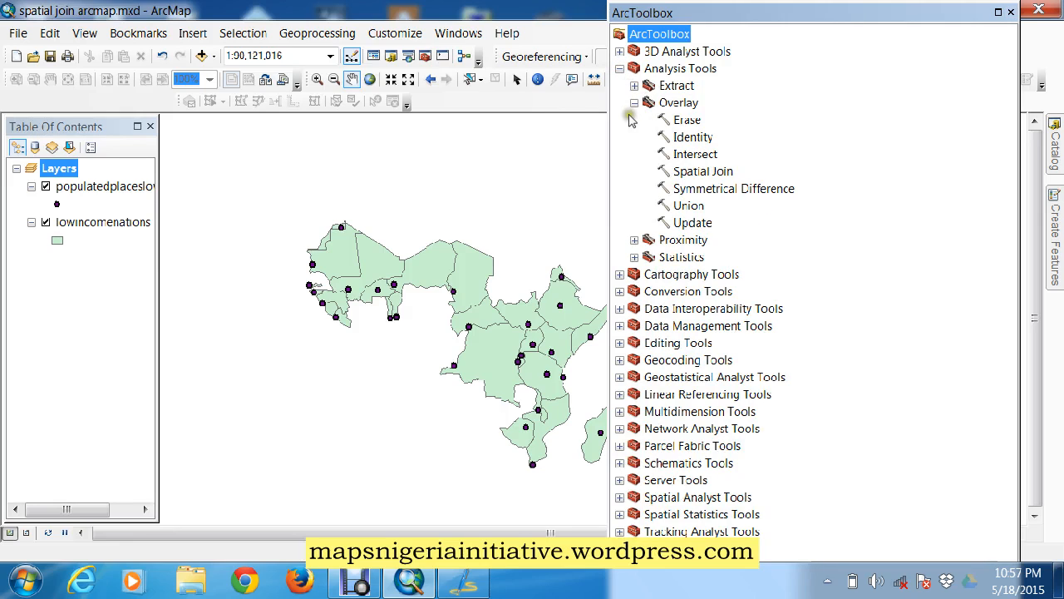
pyautogui.moveTo(681, 171)
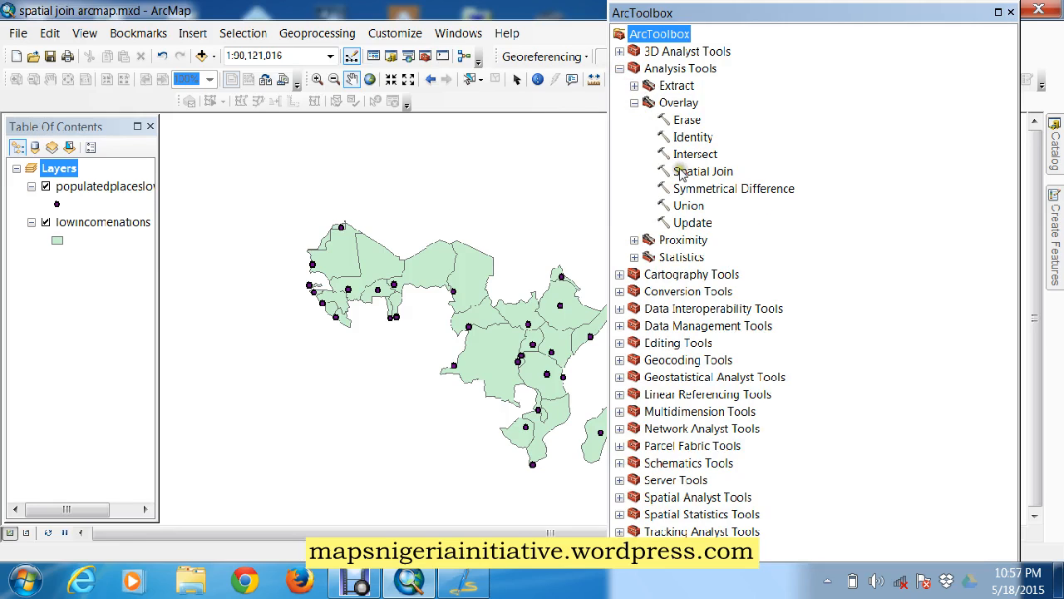
pyautogui.moveTo(679, 103)
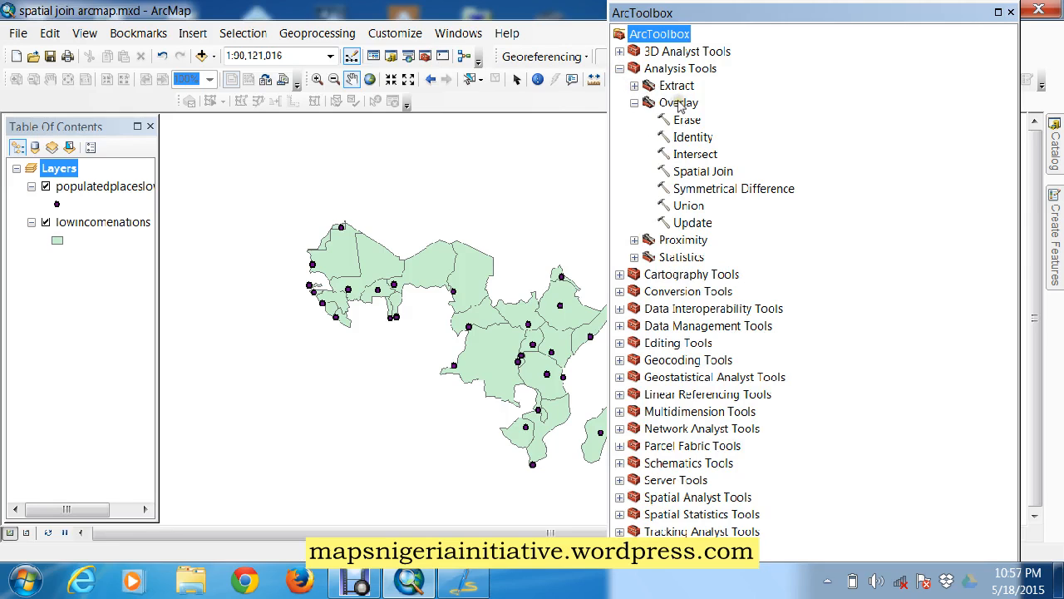
pyautogui.click(635, 103)
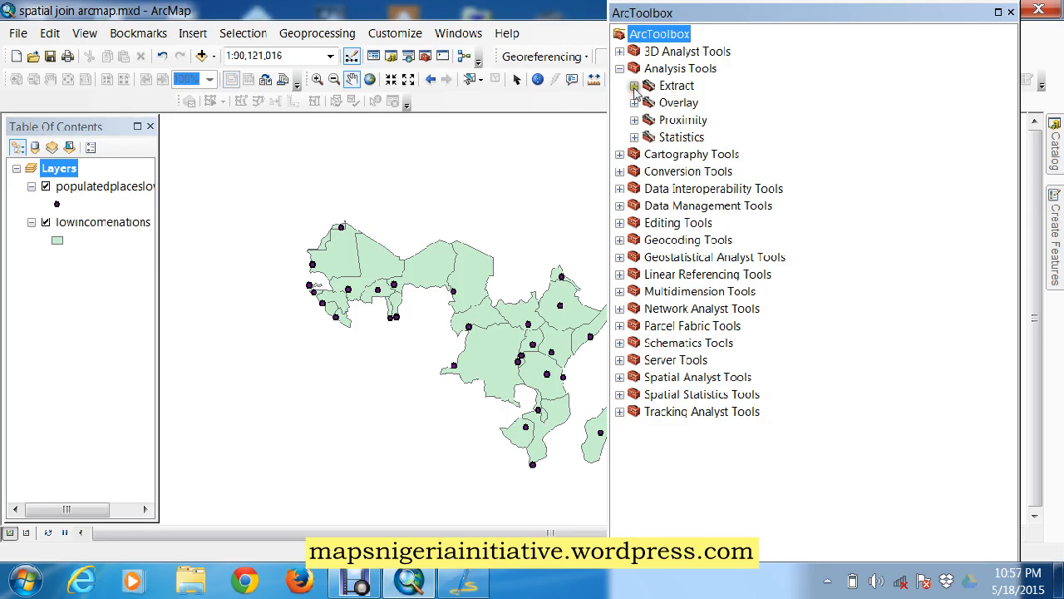
pyautogui.click(636, 103)
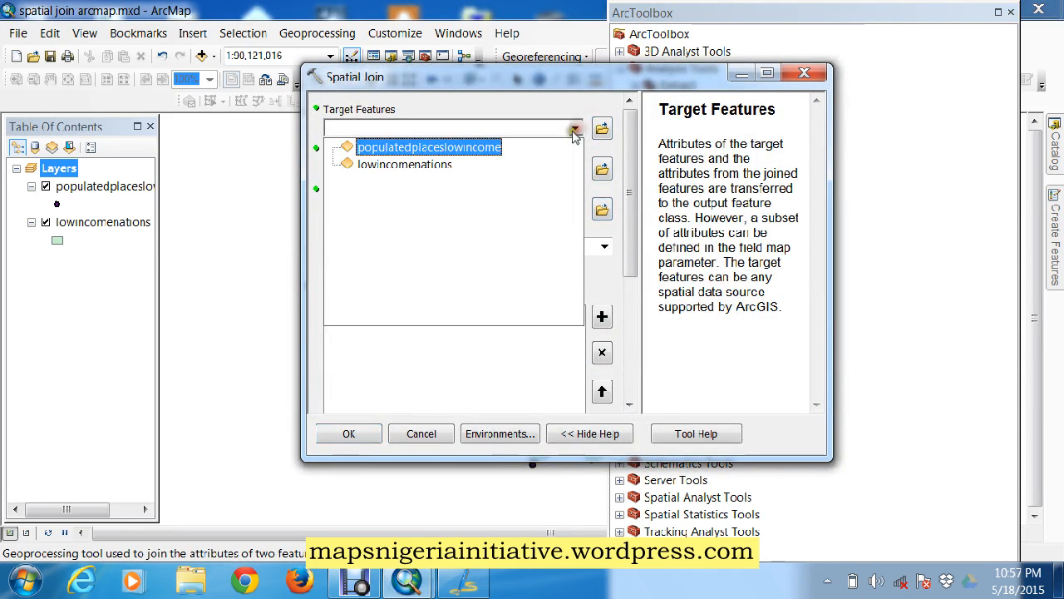
# Choose populatedplaceslowincome as target features and lowincomenations as join features
pyautogui.click(429, 146)
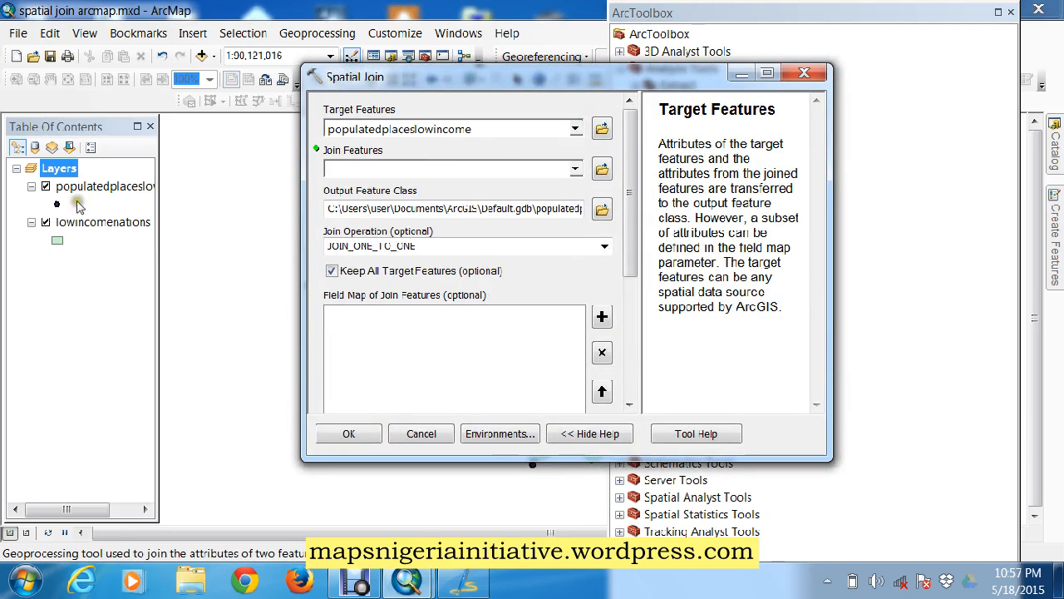
pyautogui.click(575, 170)
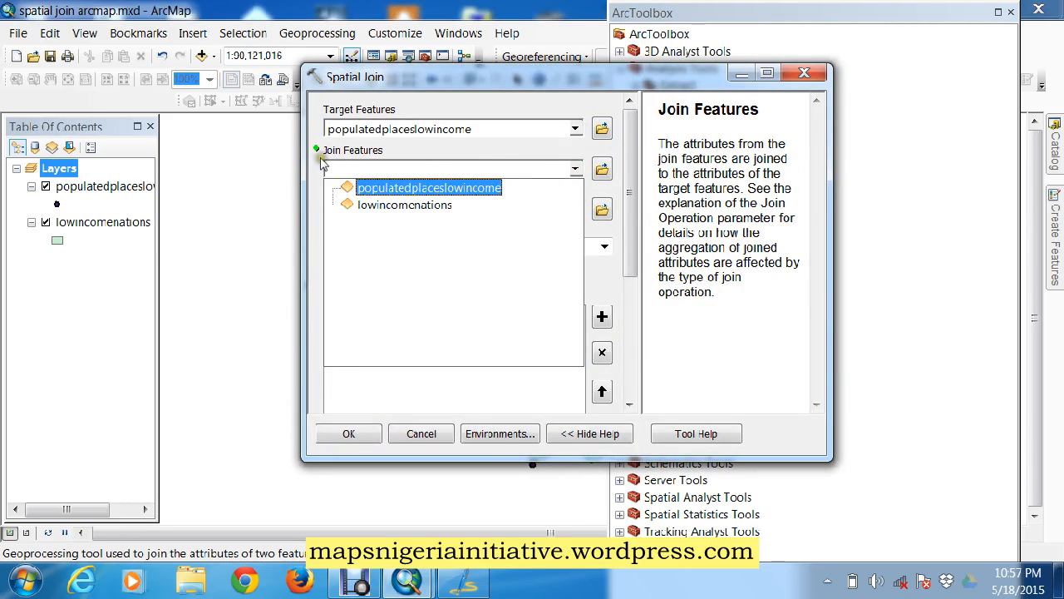
pyautogui.click(404, 205)
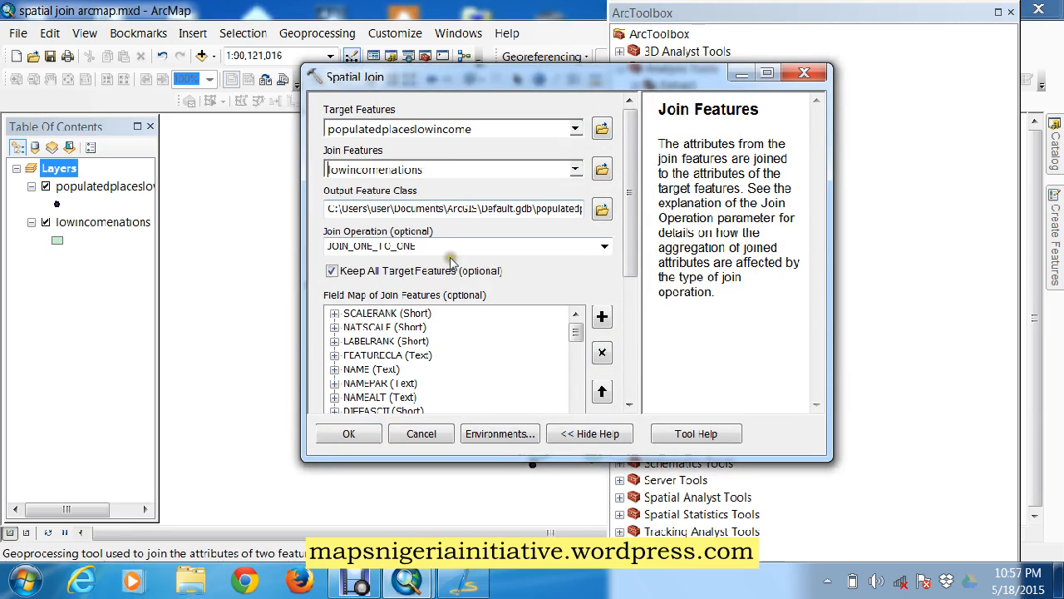
# Save the output feature class as joinoutput in the working folder
pyautogui.click(602, 210)
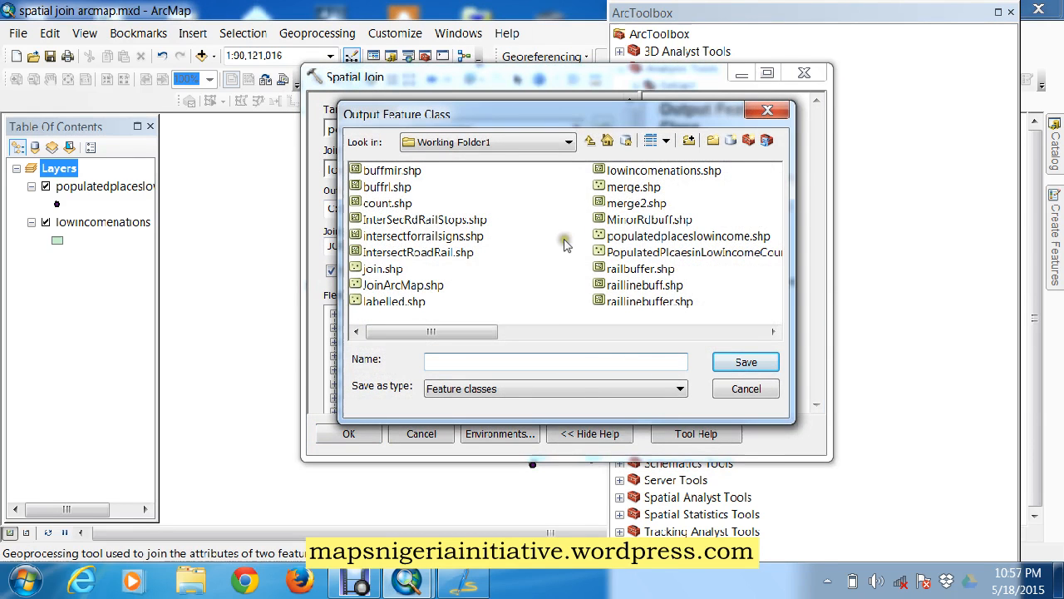
pyautogui.write('joi')
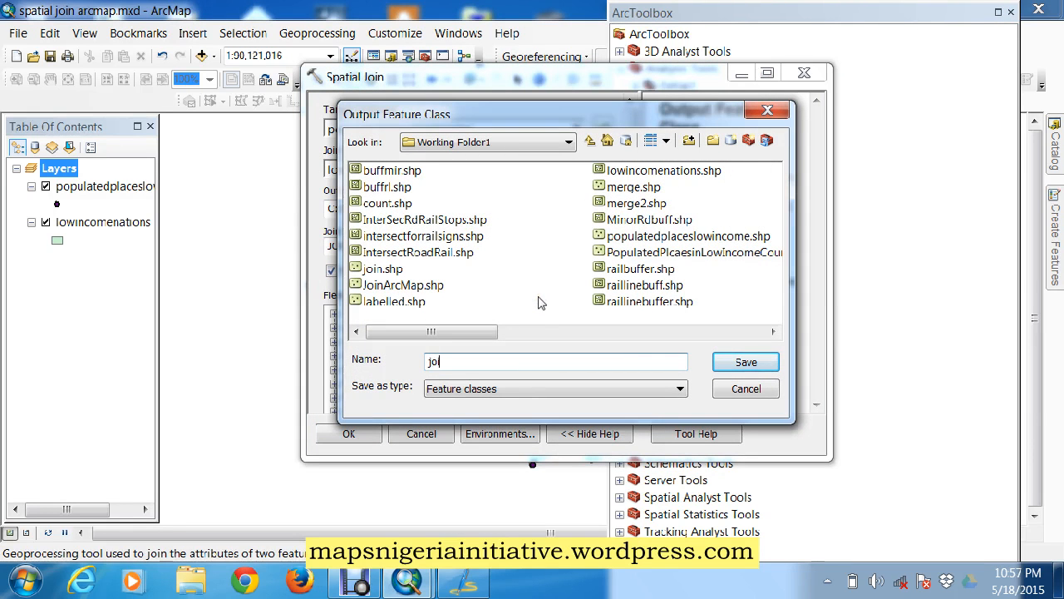
pyautogui.write('nout')
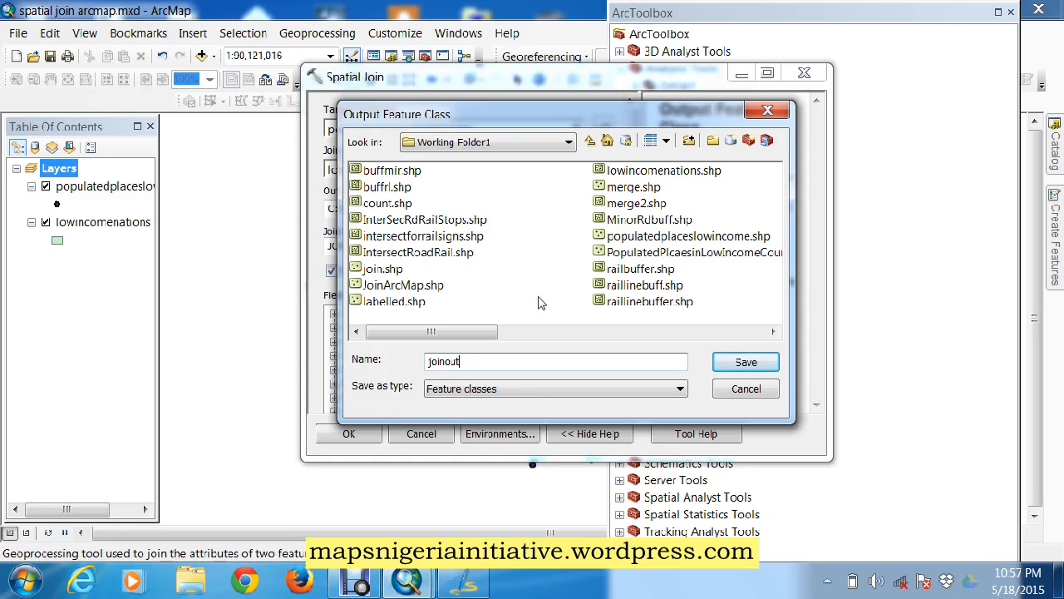
pyautogui.write('put')
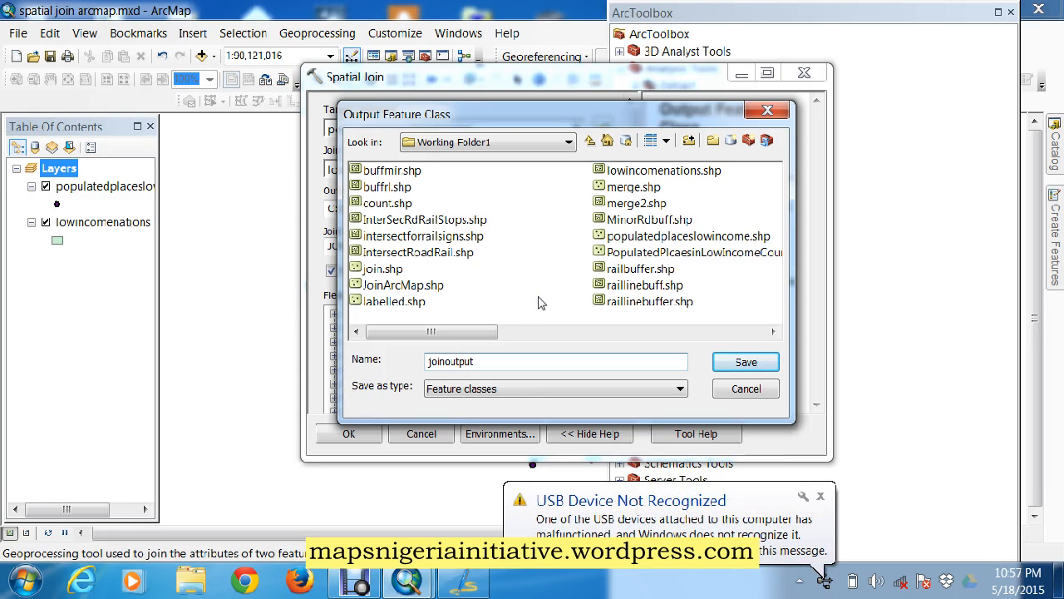
pyautogui.click(745, 362)
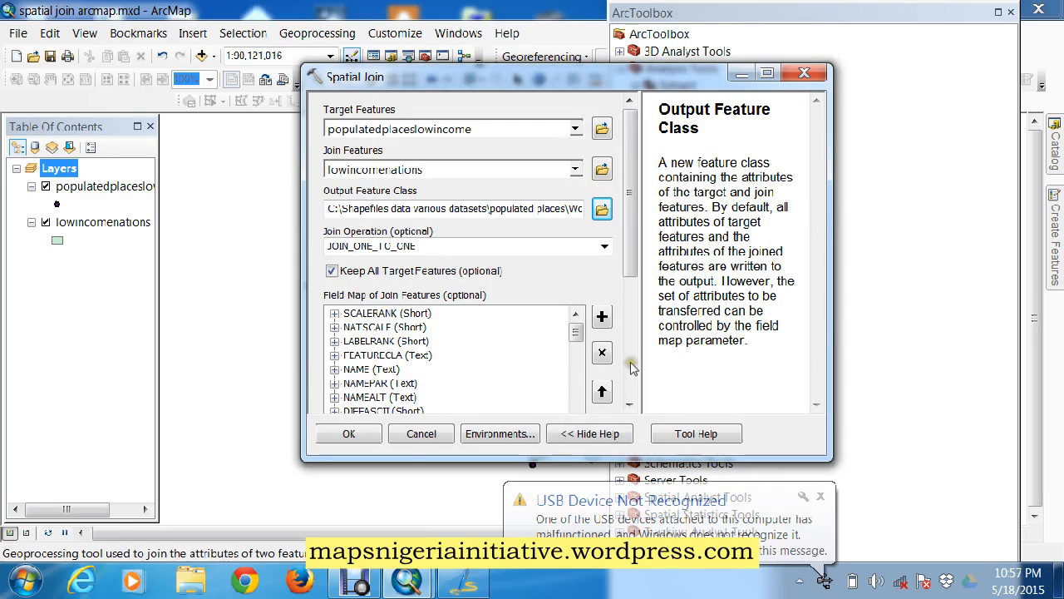
# Set the match option to COMPLETELY_WITHIN and run the Spatial Join, adding joinoutput to the map
pyautogui.scroll(-3)
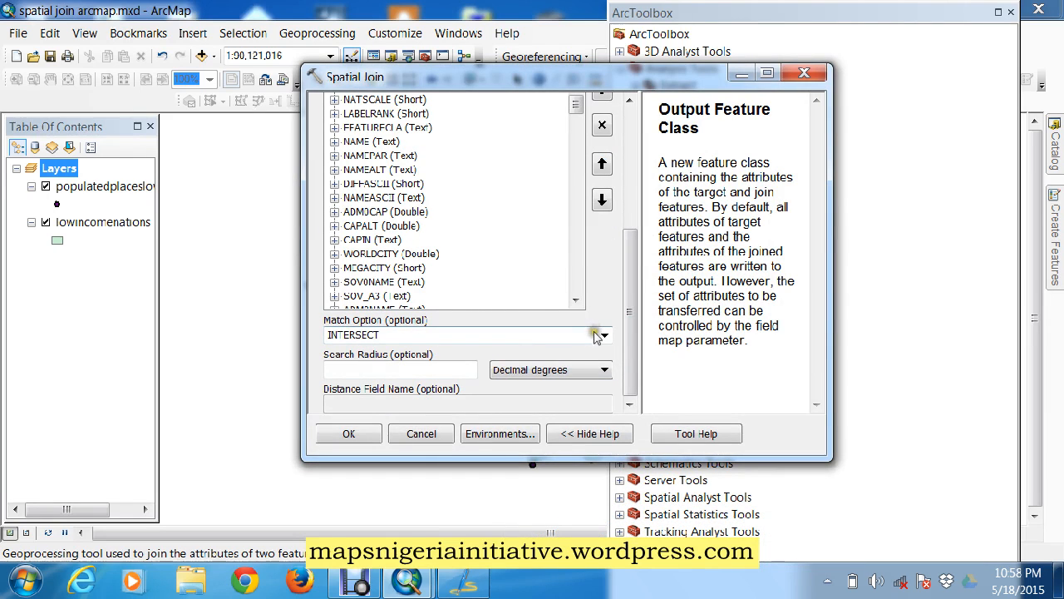
pyautogui.click(602, 334)
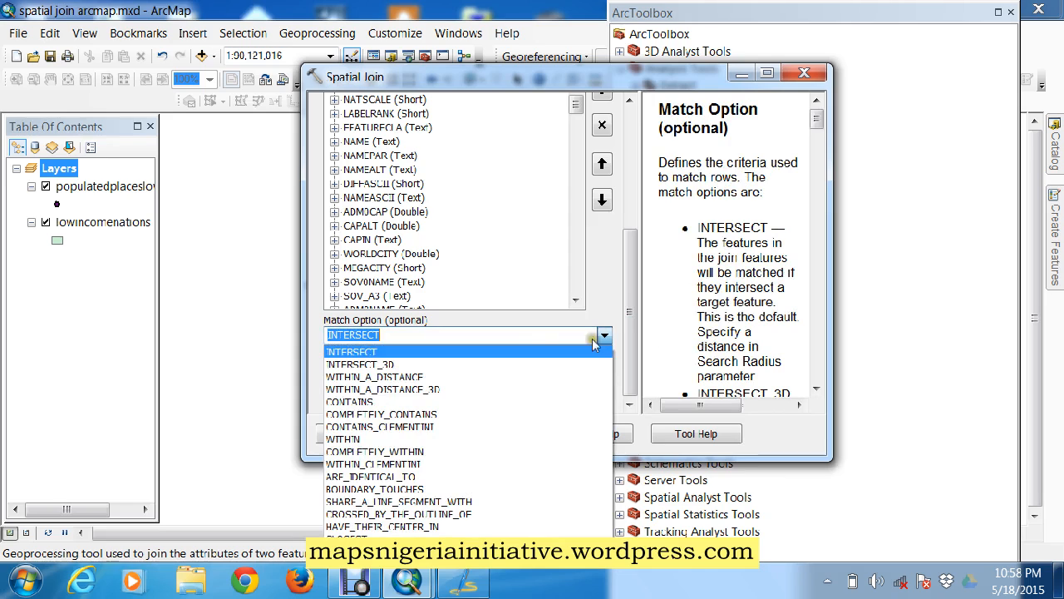
pyautogui.moveTo(459, 462)
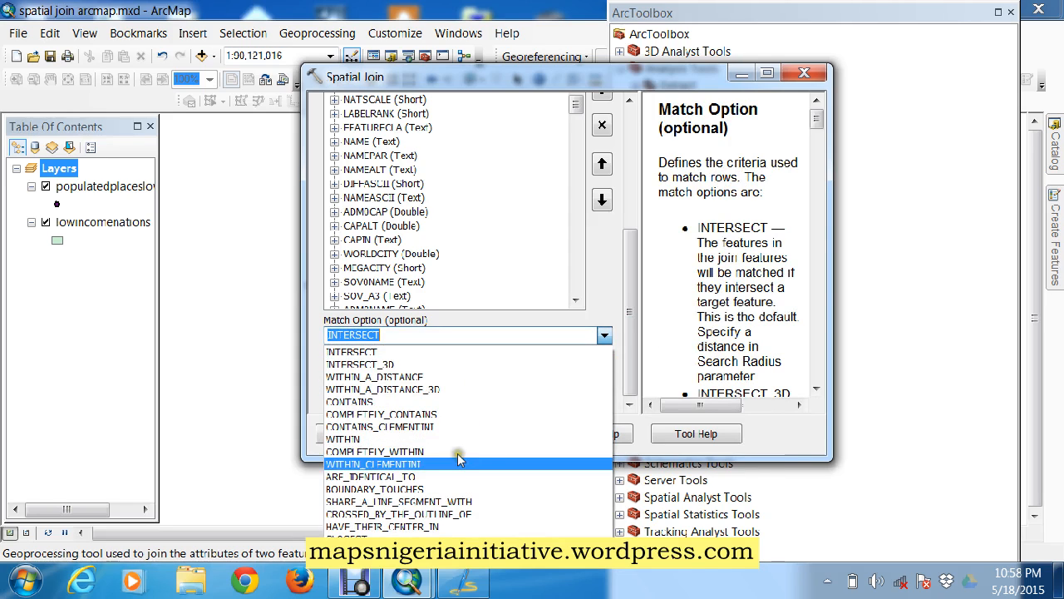
pyautogui.click(369, 452)
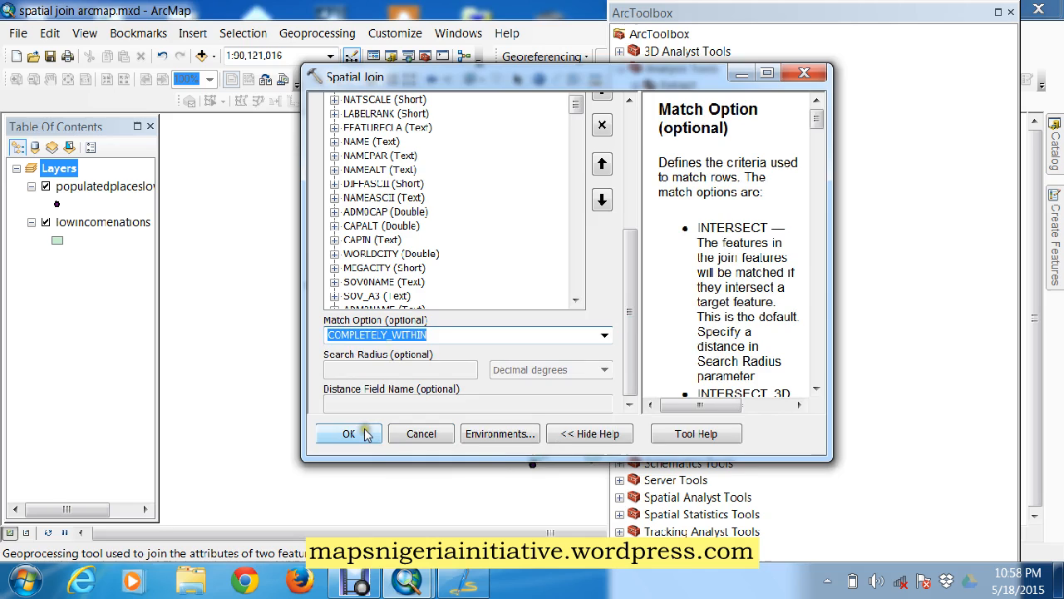
pyautogui.click(349, 433)
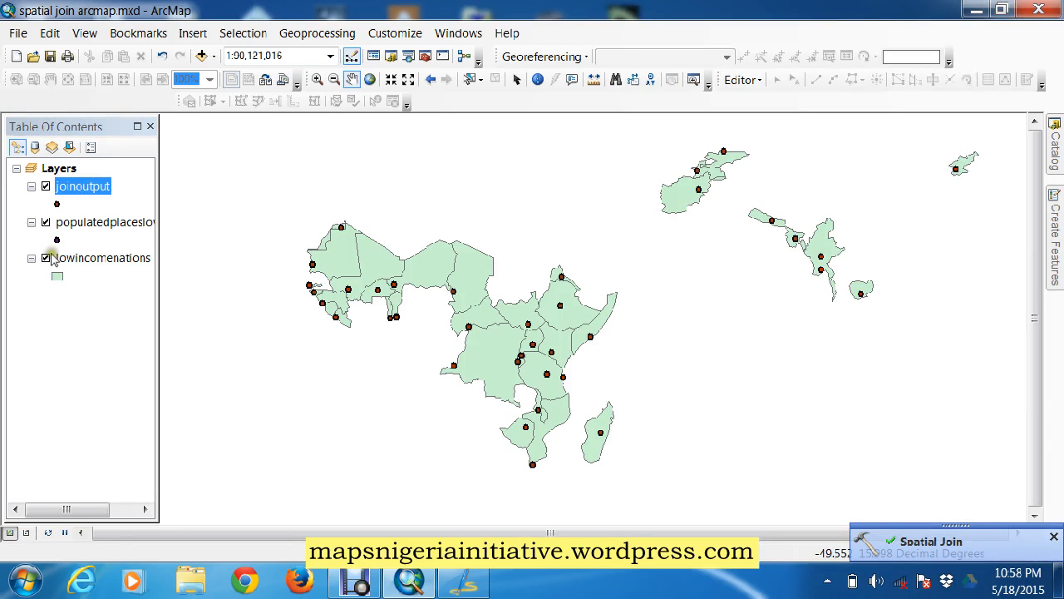
# Turn off the low-income nations layer so only joinoutput points show
pyautogui.click(46, 258)
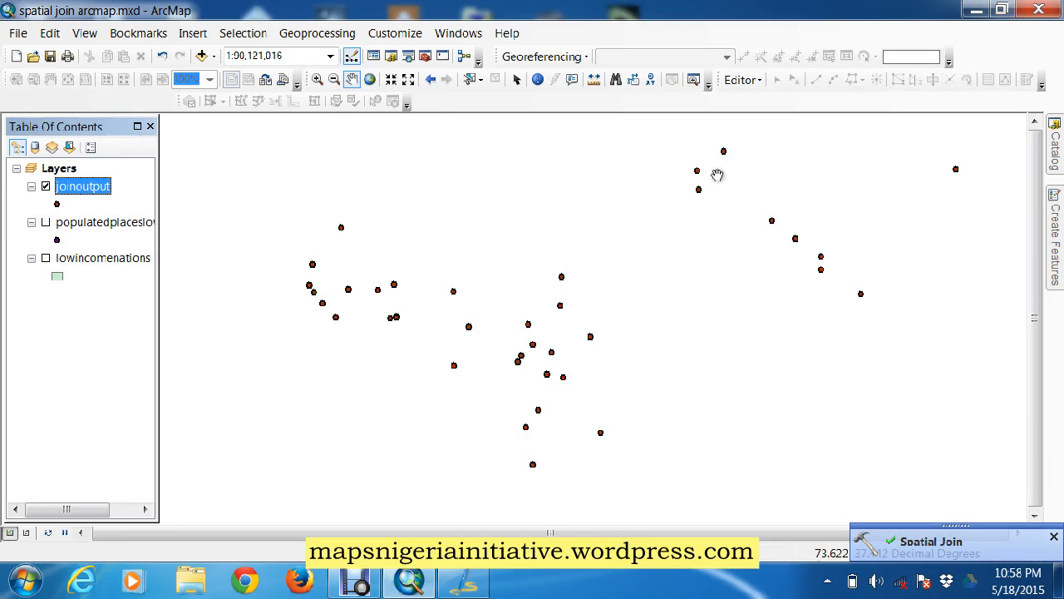
pyautogui.moveTo(315, 326)
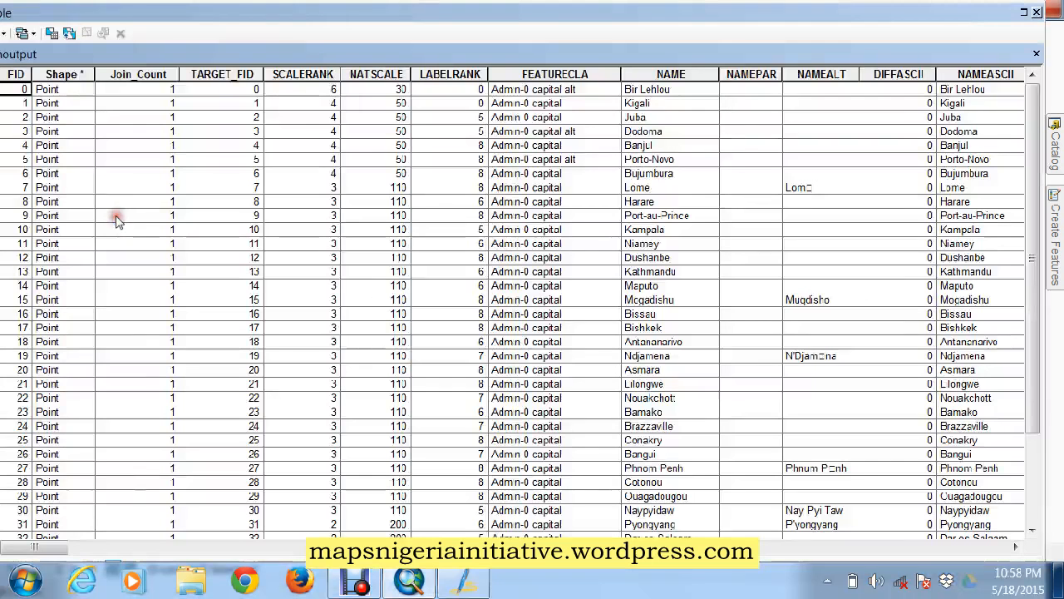
pyautogui.moveTo(940, 374)
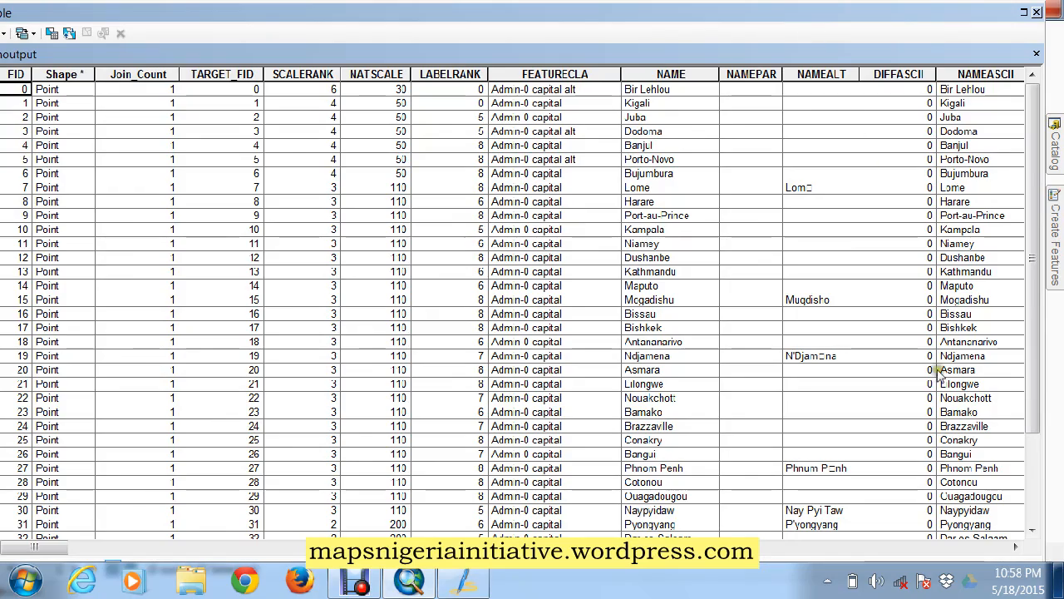
# Scroll through the joinoutput attribute table to the joined country and income group fields
pyautogui.hscroll(3)
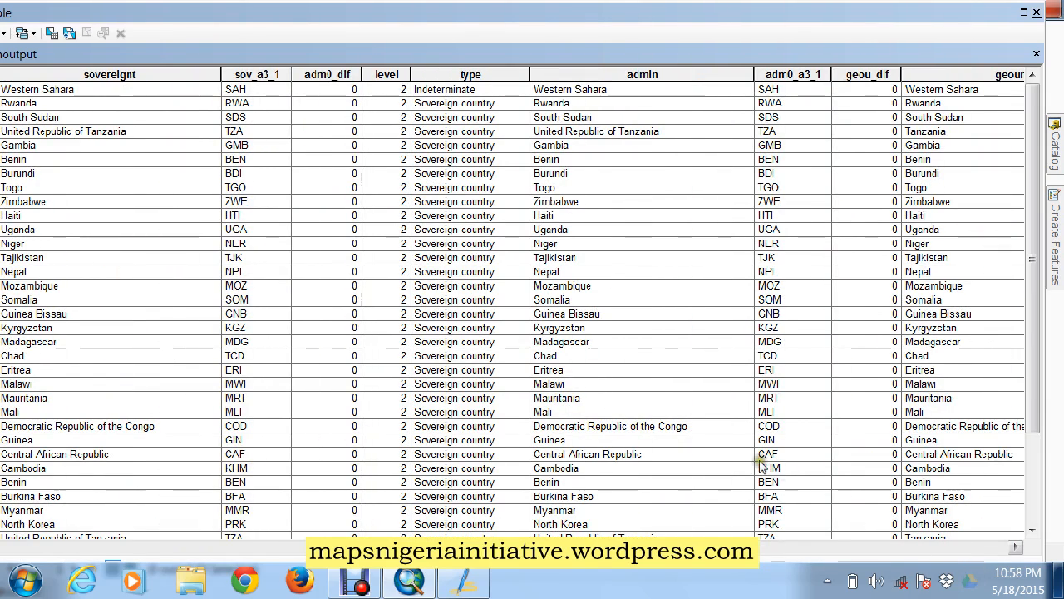
pyautogui.moveTo(397, 361)
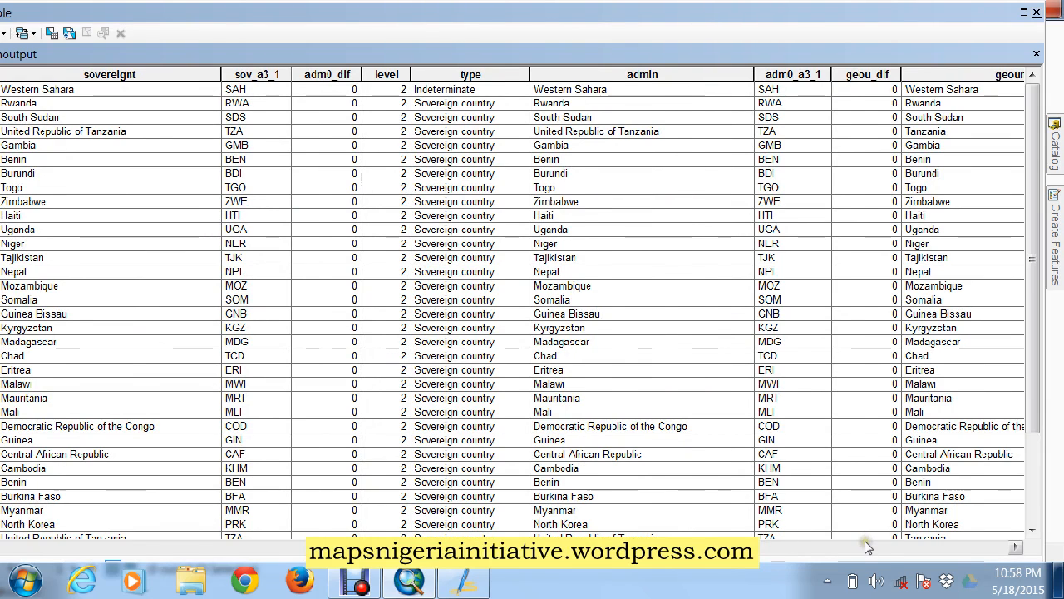
pyautogui.hscroll(3)
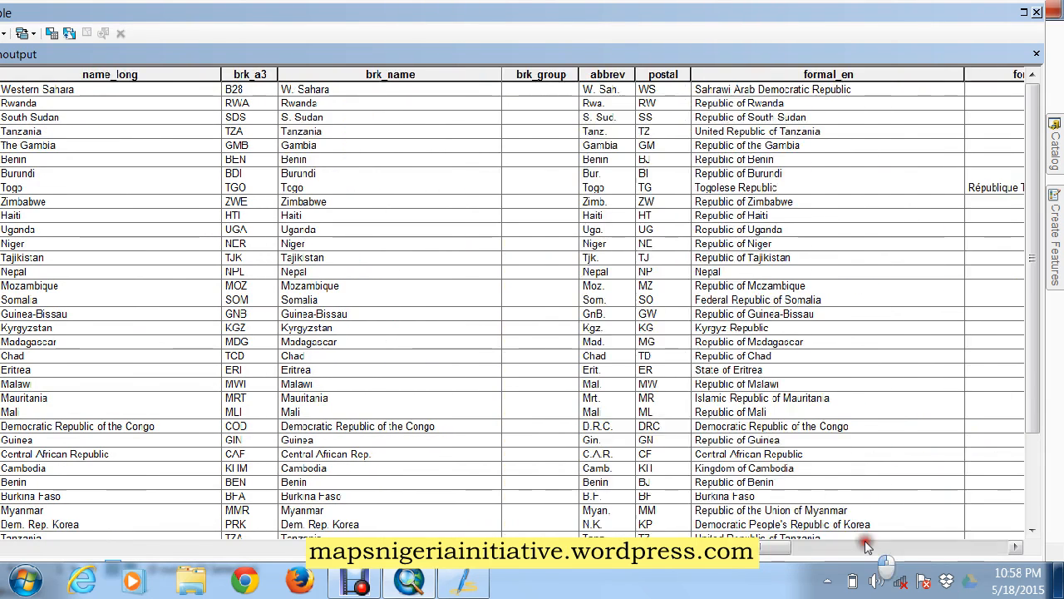
pyautogui.hscroll(3)
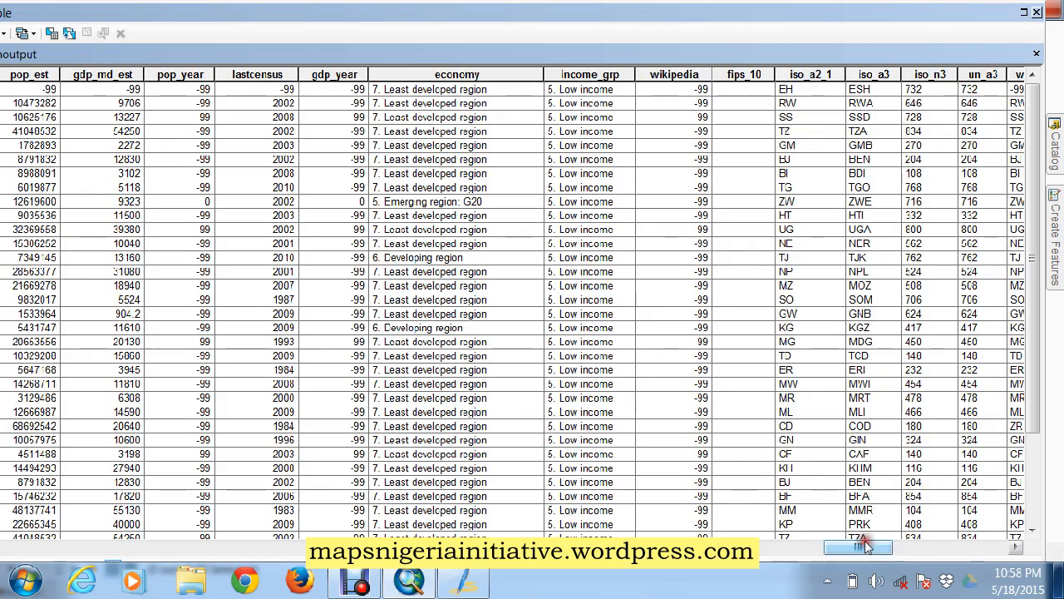
pyautogui.hscroll(3)
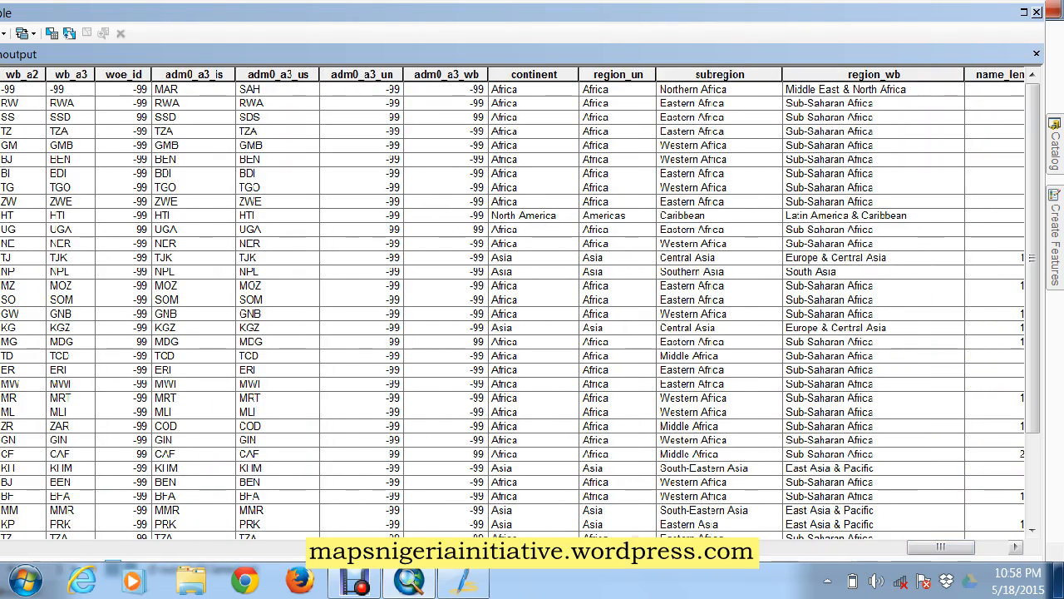
pyautogui.hscroll(3)
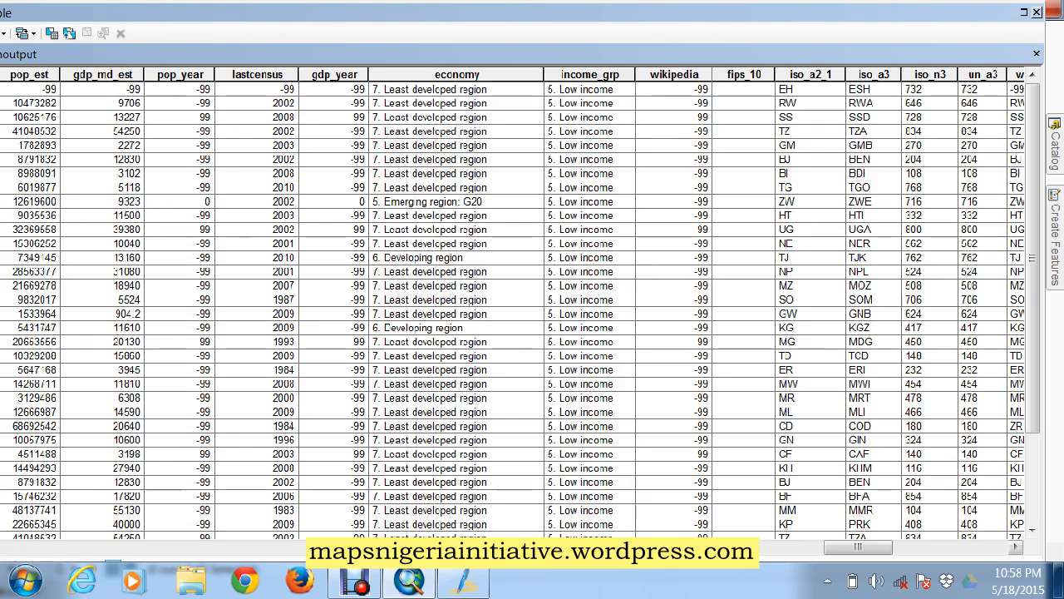
pyautogui.hscroll(3)
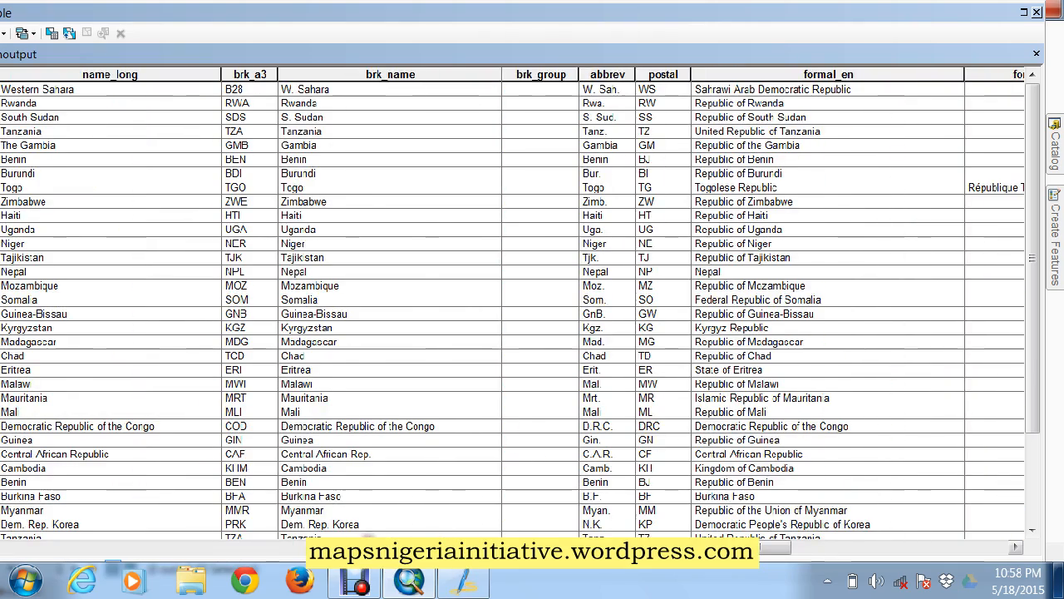
pyautogui.hscroll(3)
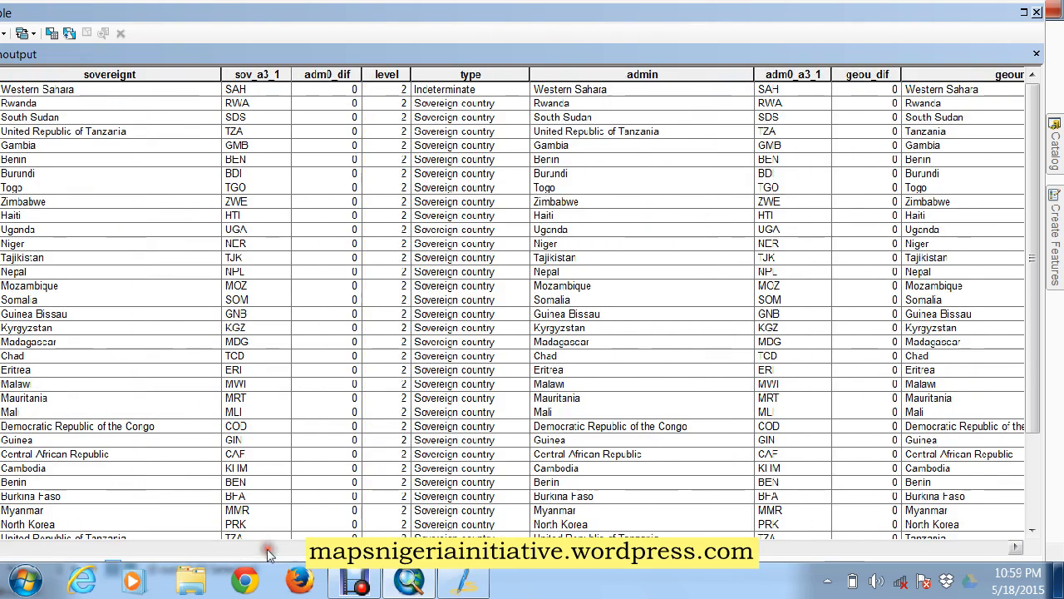
pyautogui.hscroll(3)
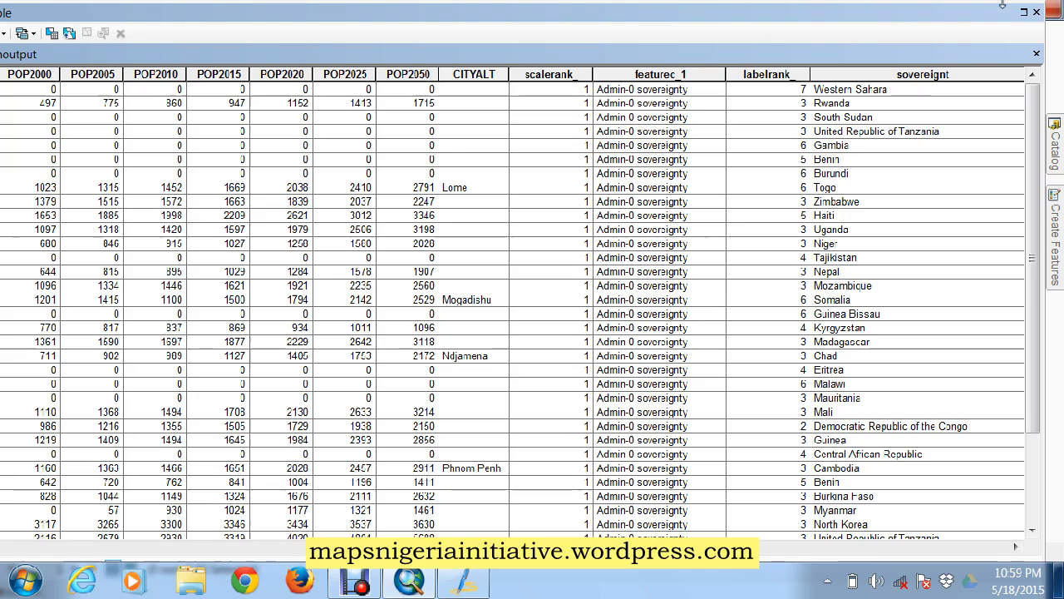